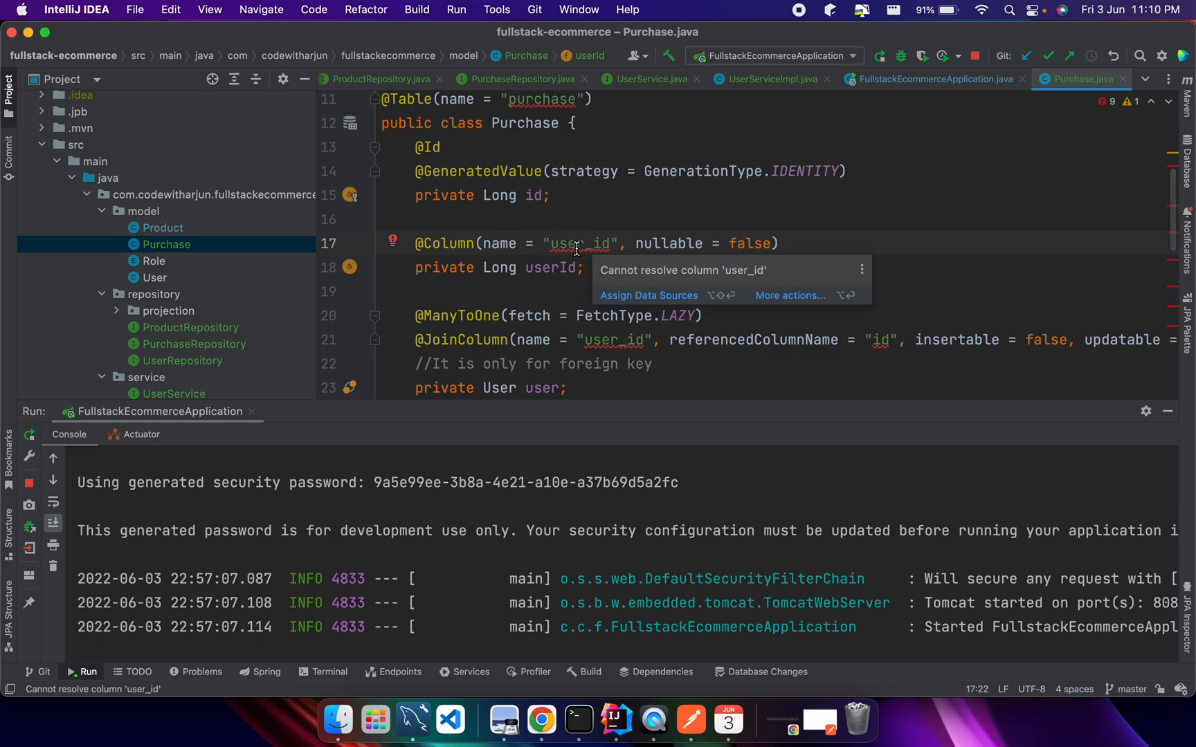
mouse_move(552, 243)
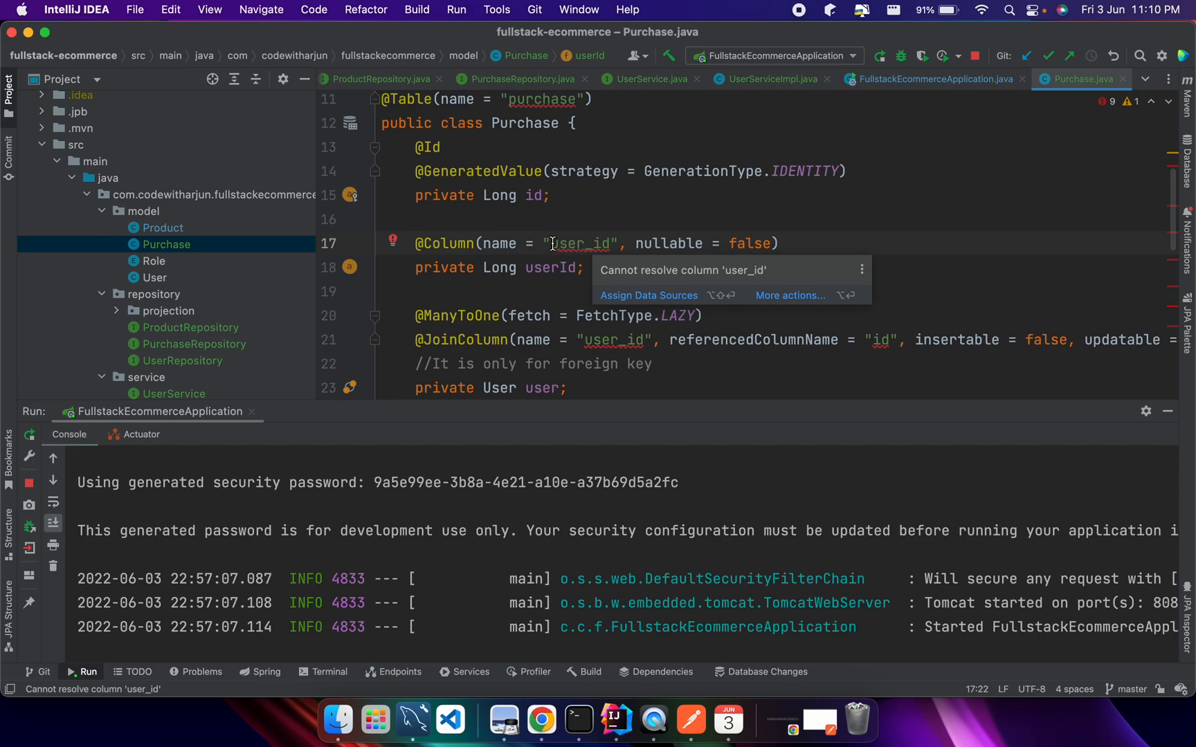
Inspect the unresolved column 'user_id' and table 'purchase' errors in Purchase.java.
double_click(580, 244)
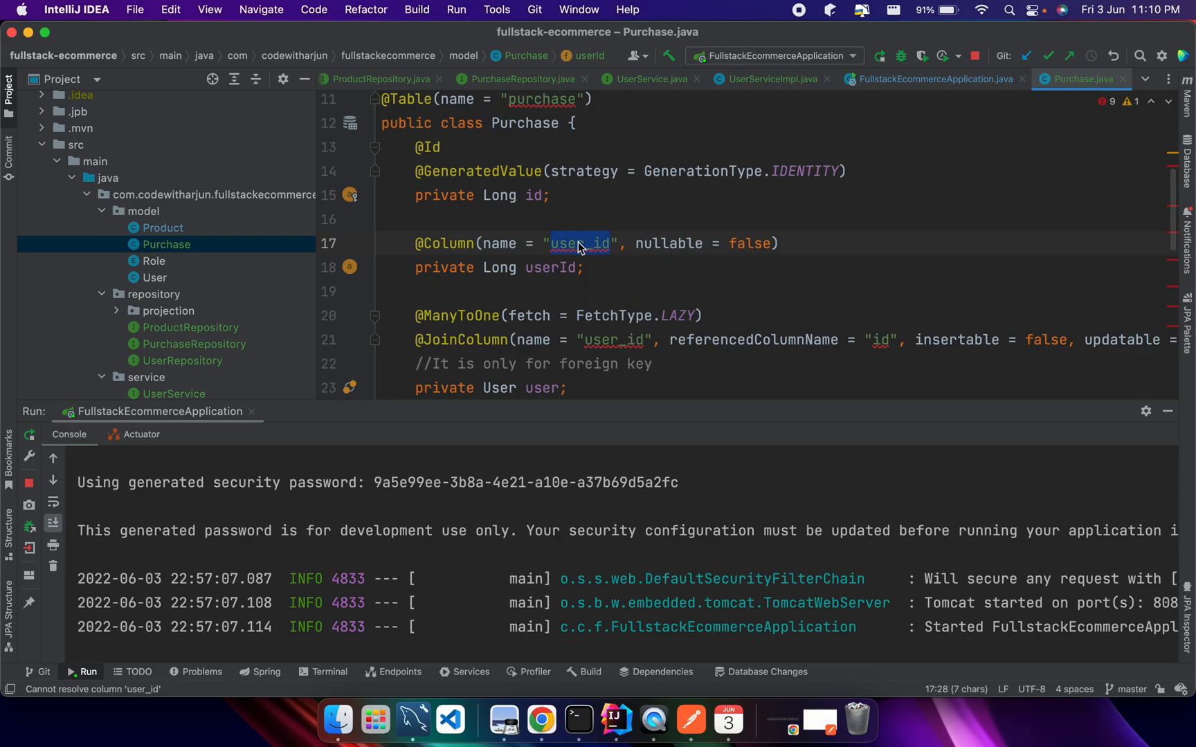
mouse_move(580, 244)
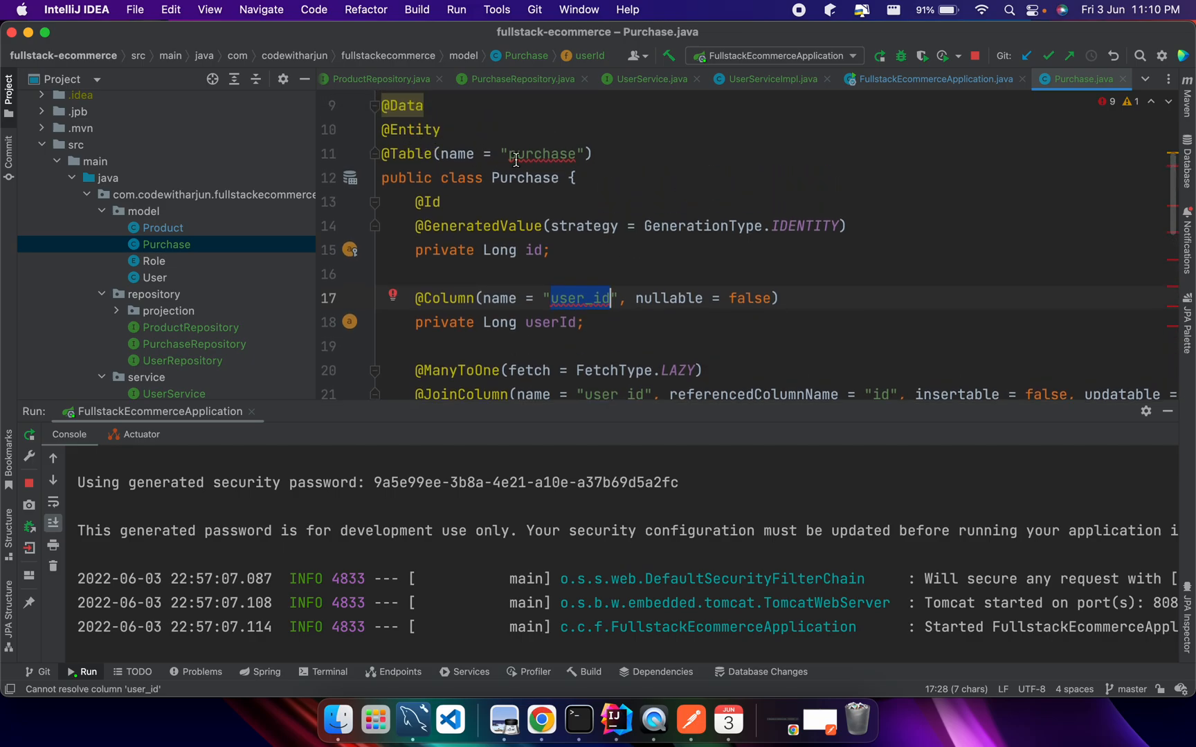
click(519, 153)
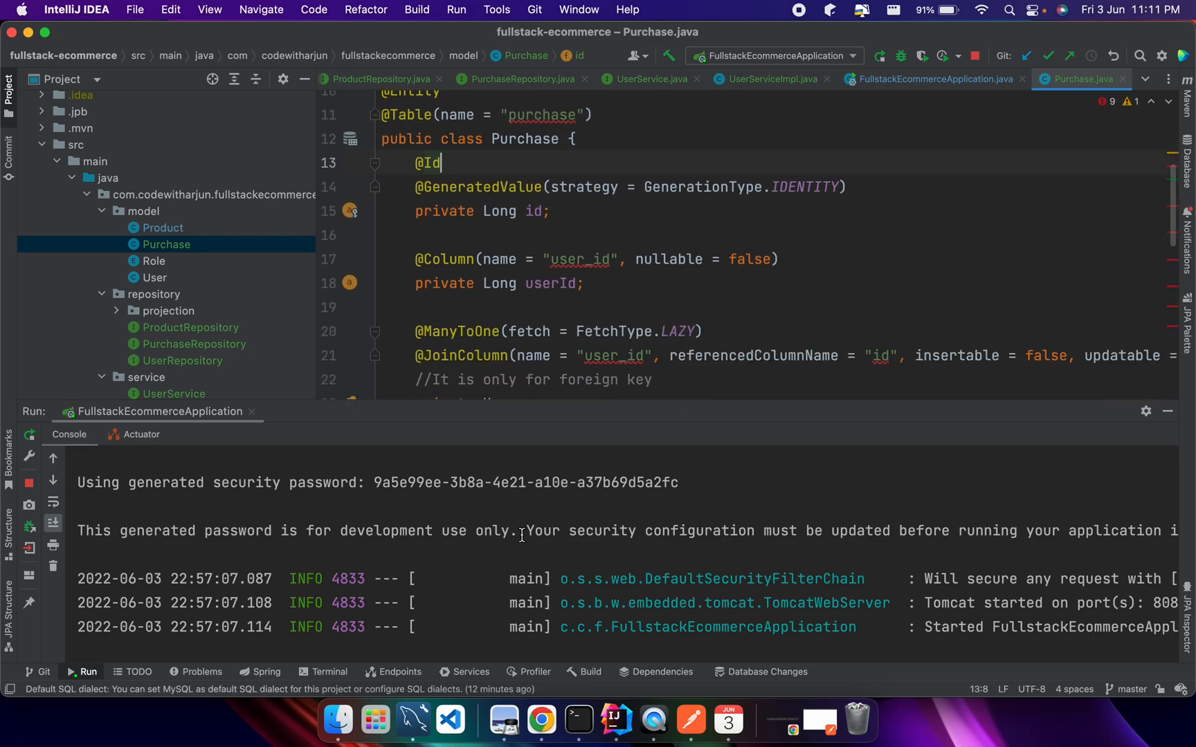
scroll(right, 3)
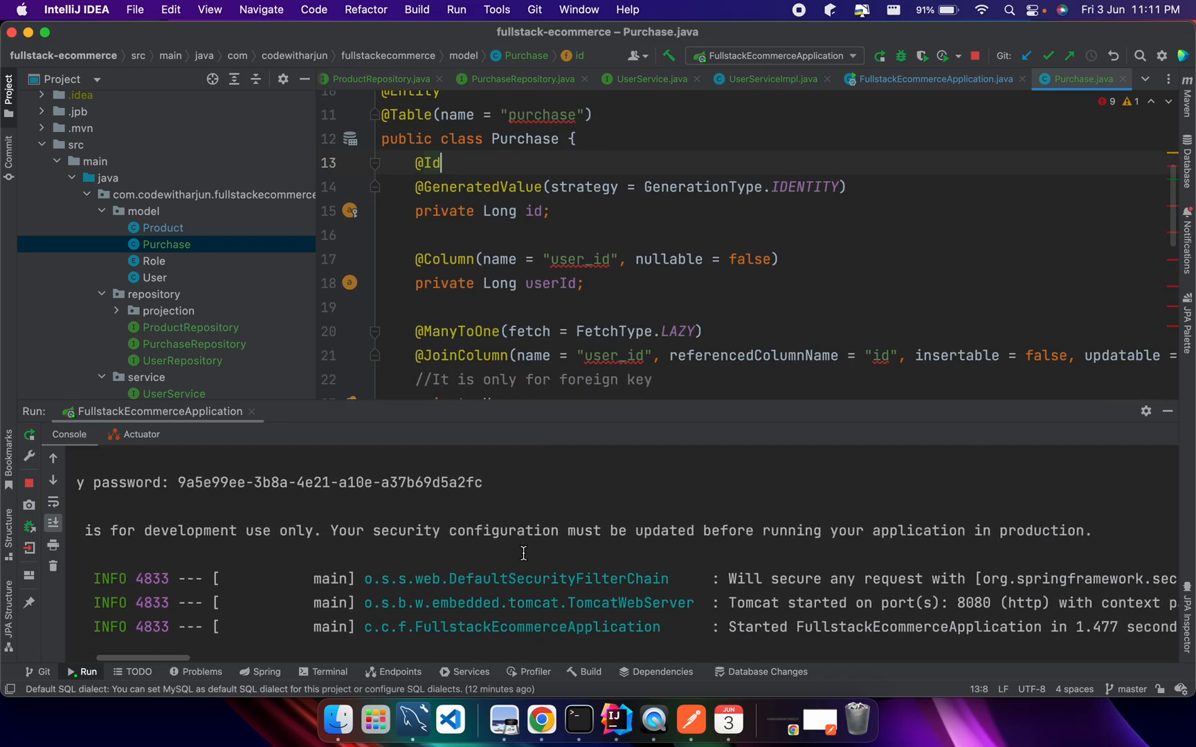
double_click(947, 603)
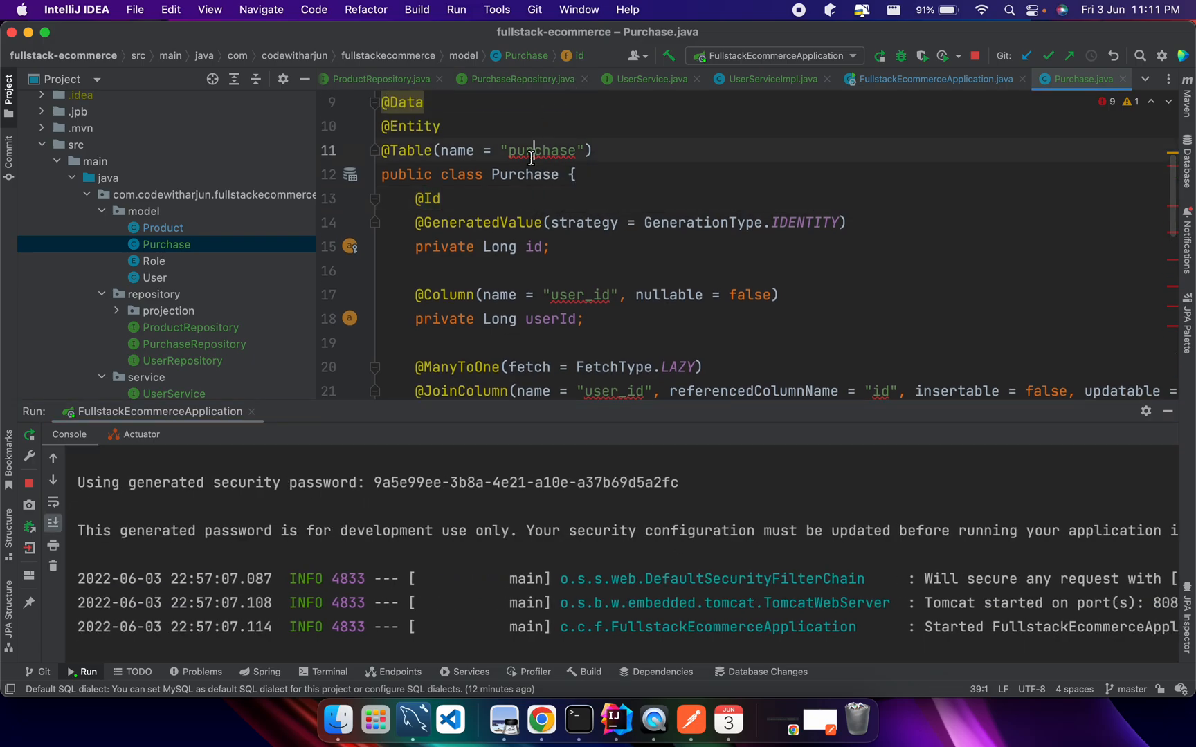
Bring up Preferences and filter the settings with 'unresol'.
click(71, 9)
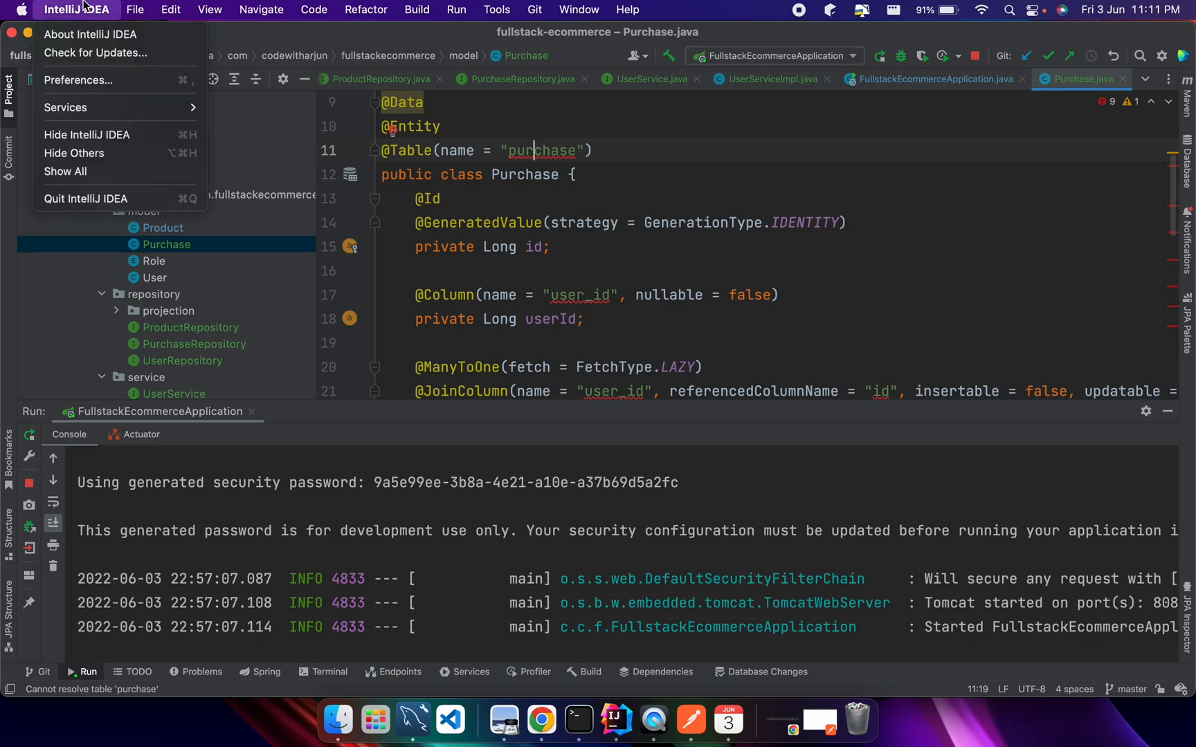
click(83, 7)
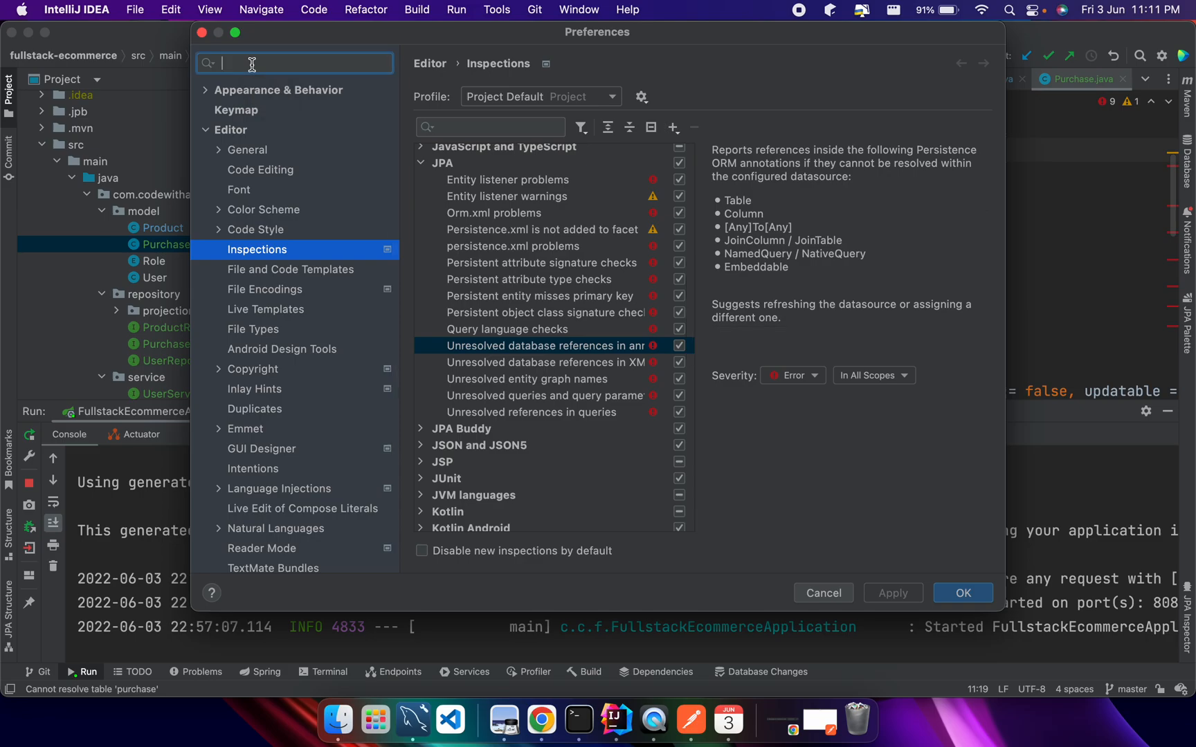
text(unresolved database refern)
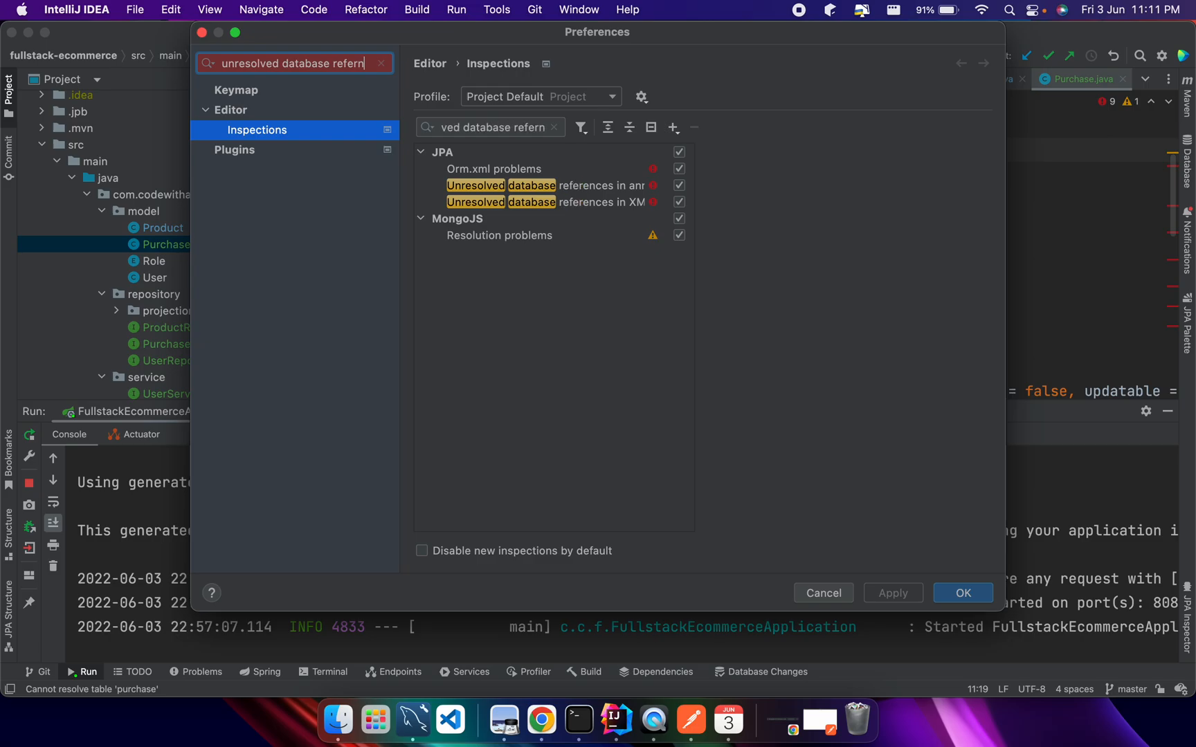
Refine the search with 'an' and show the matching JPA inspection settings.
click(235, 90)
text(ences)
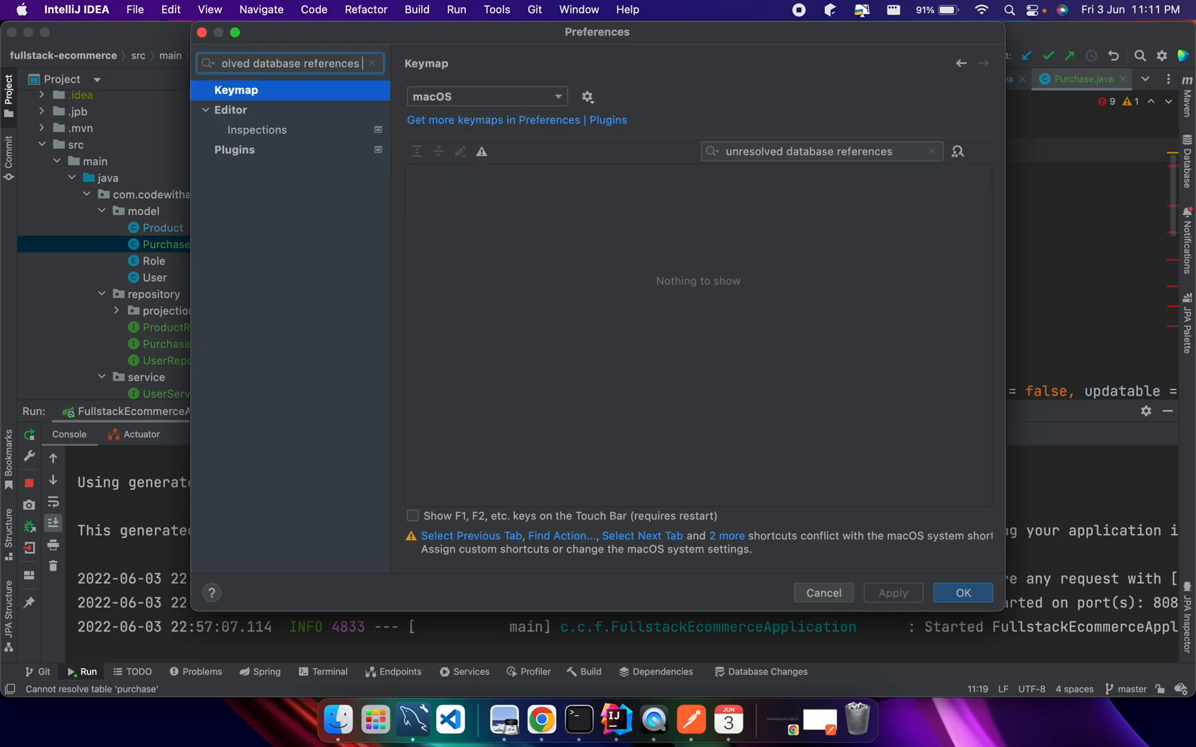
text(an)
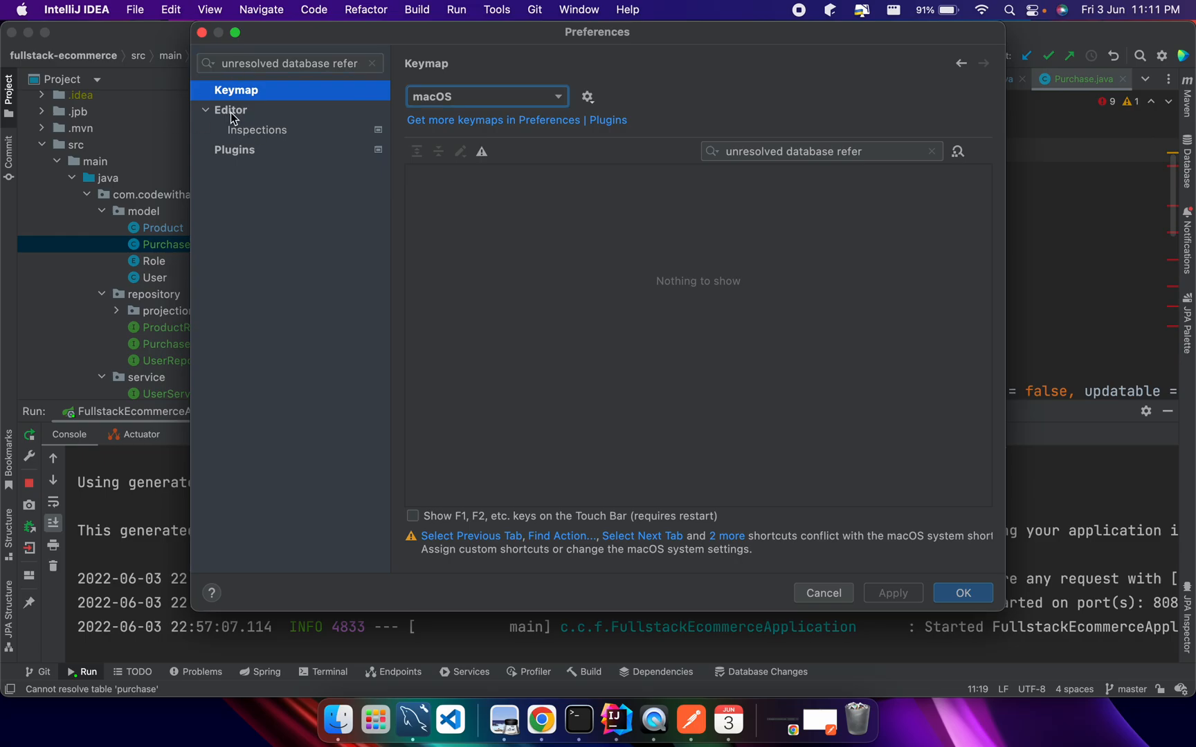
click(258, 130)
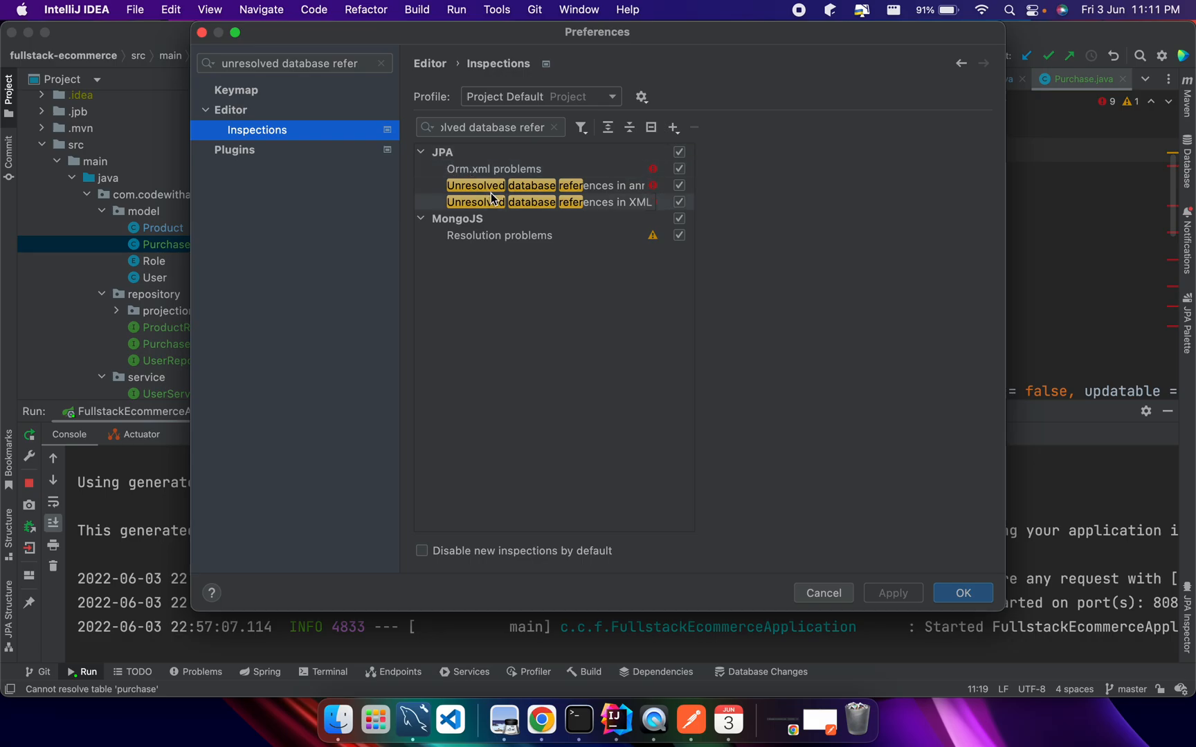
Disable 'Unresolved database references in annotations' and save, returning to Purchase.java.
click(559, 186)
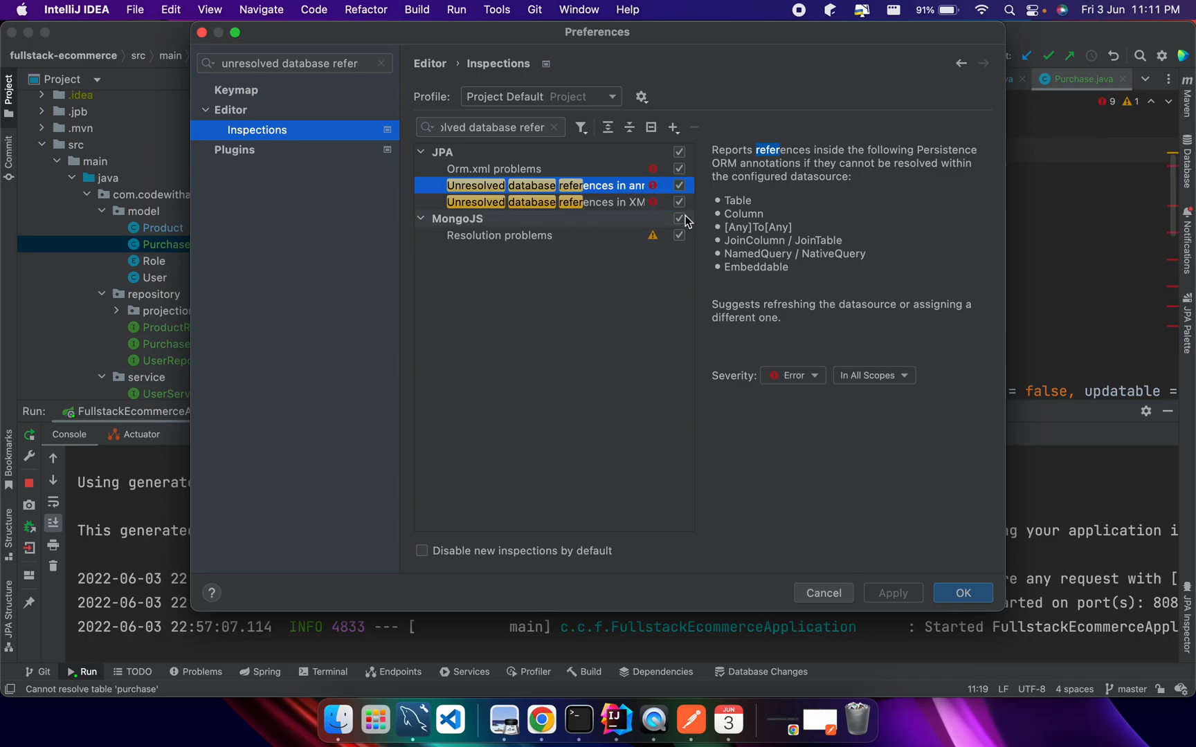
click(678, 185)
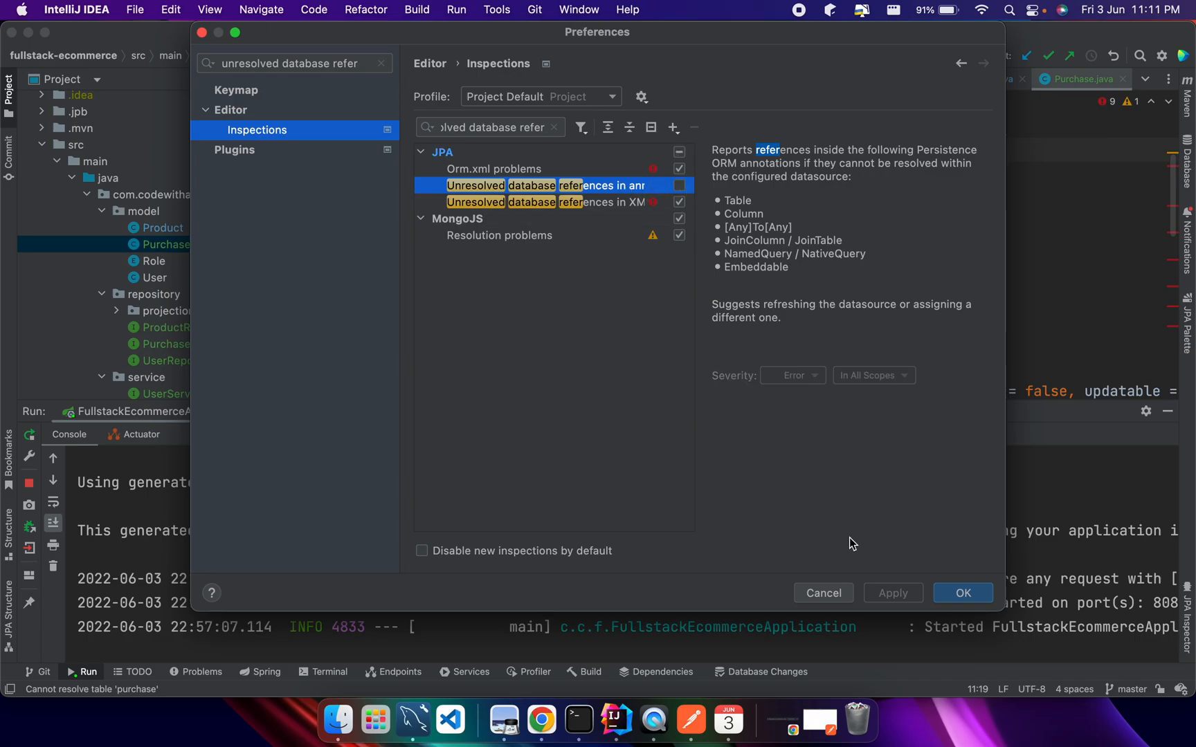
mouse_move(963, 608)
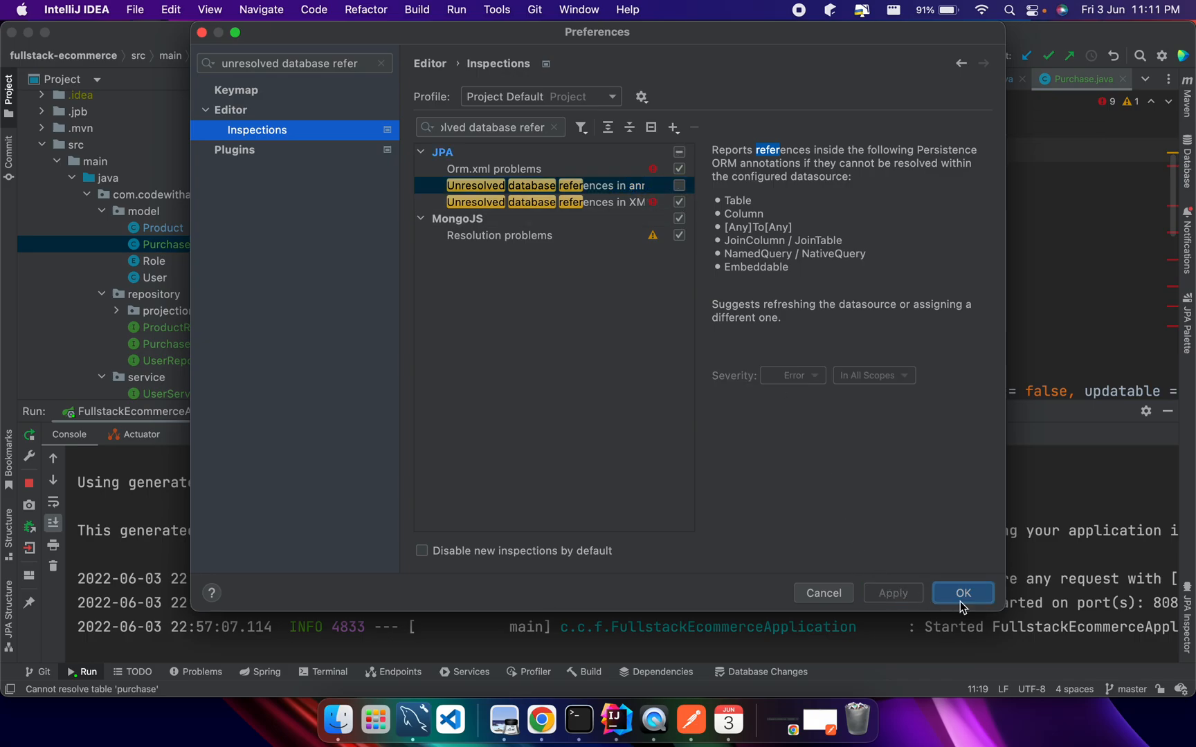
click(963, 594)
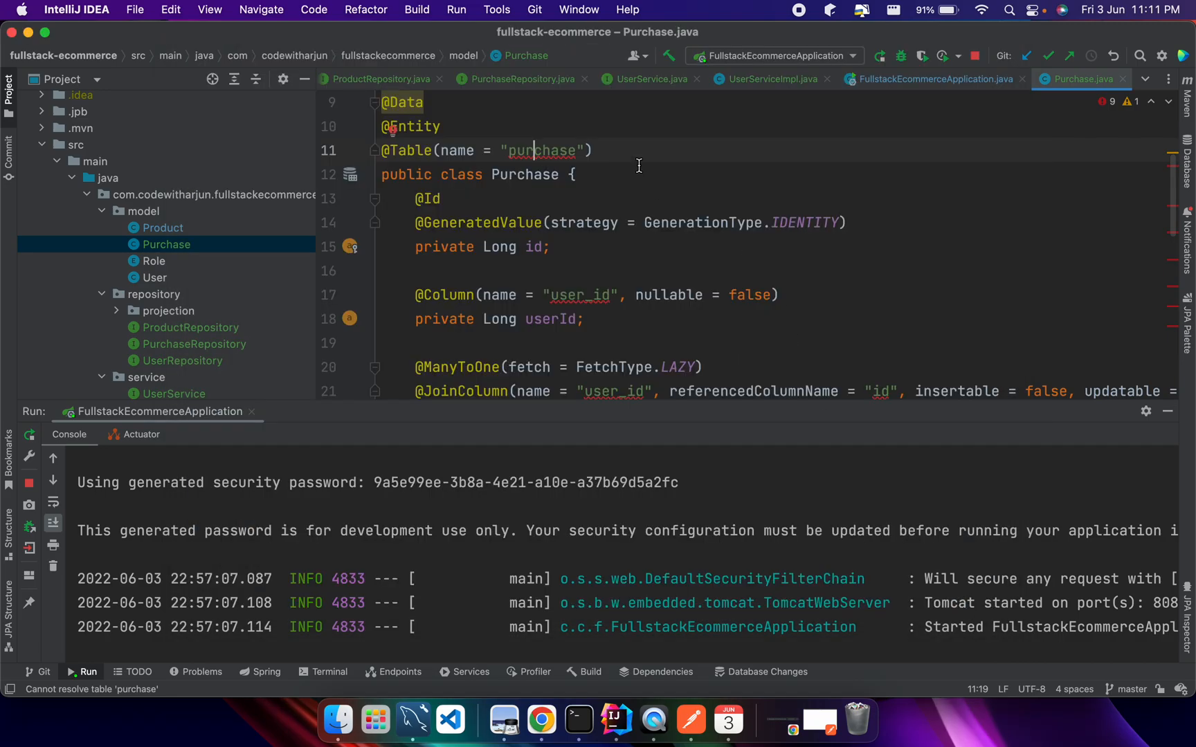